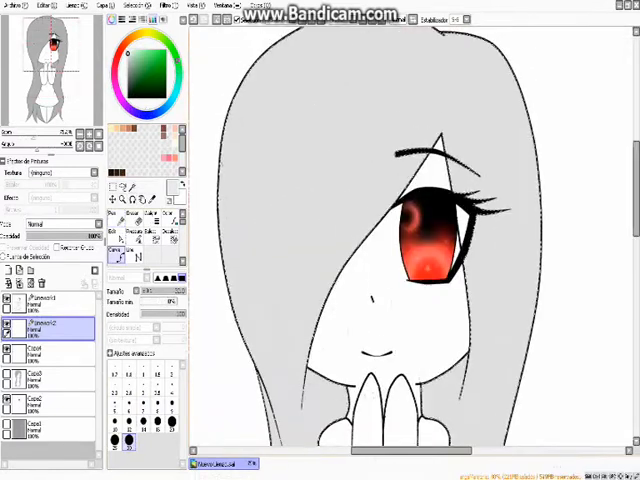
Brush a darker grey shading stroke along the bang strand covering the red eye.
drag(440, 130, 296, 410)
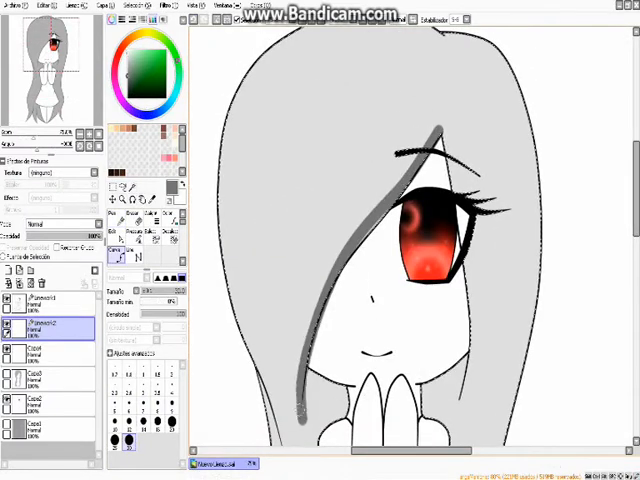